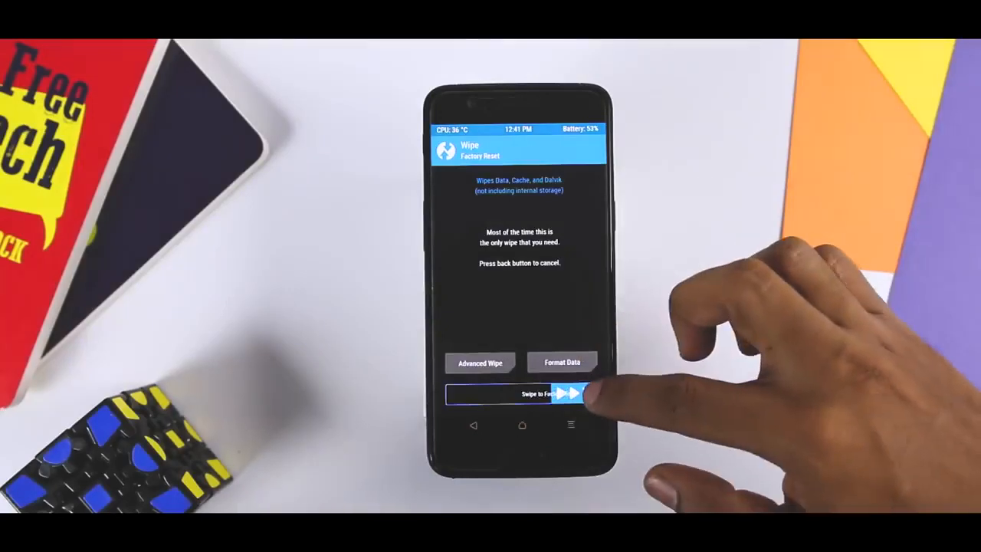
Step: Confirm the factory reset by swiping the Wipe slider
drag(460, 392, 582, 392)
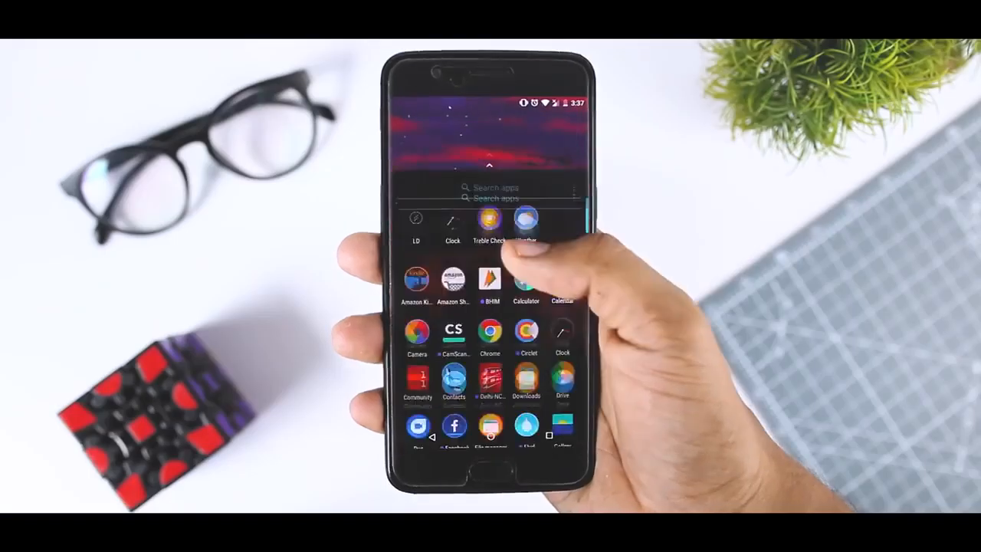
Step: Launch the Treble Check app from the app drawer
click(489, 223)
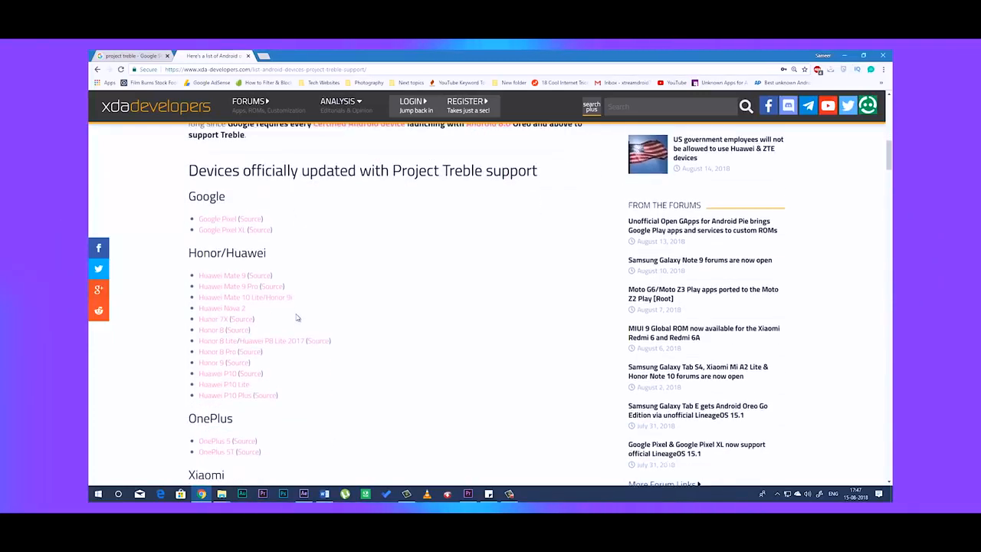
Step: Scroll the XDA article down to the unofficially Treble-supported device list
scroll(down, 3)
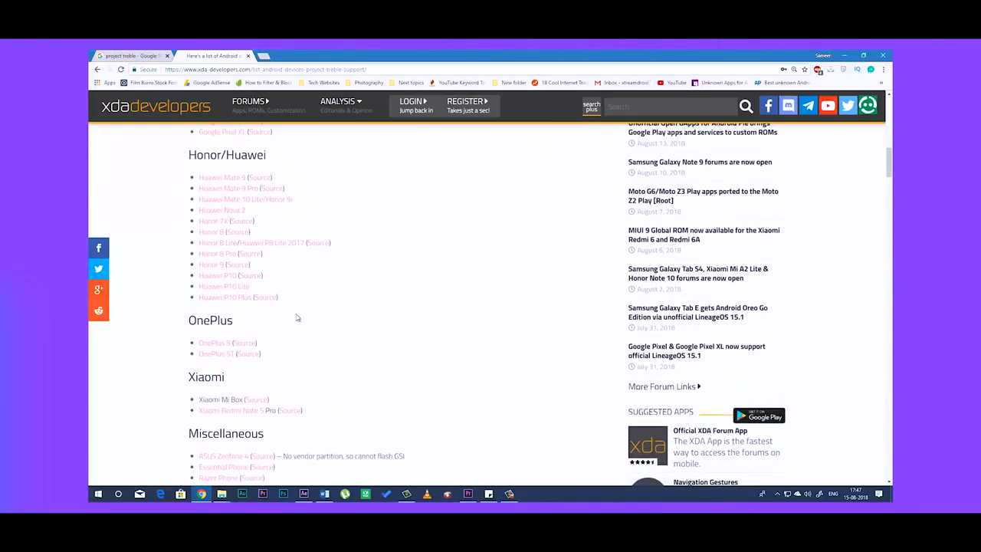
scroll(down, 3)
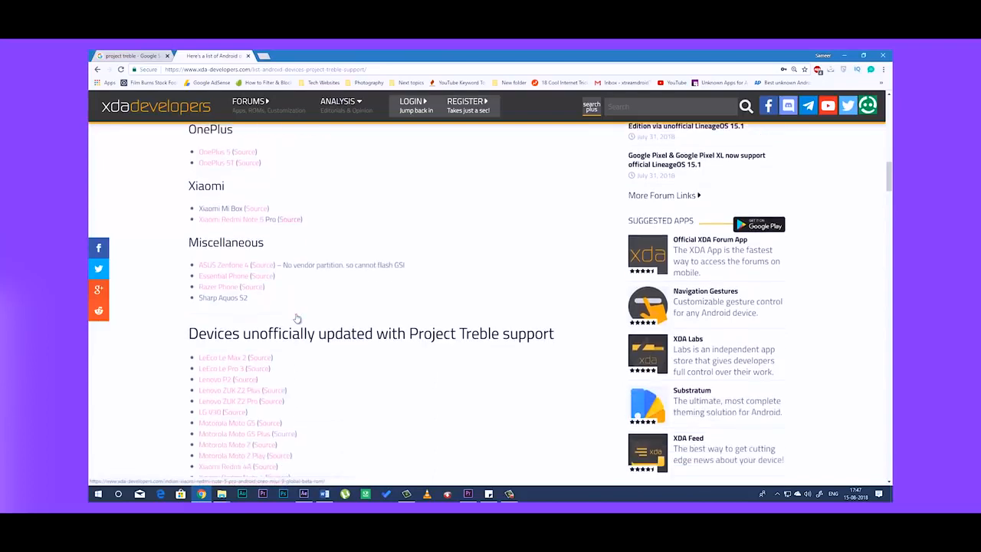
scroll(down, 3)
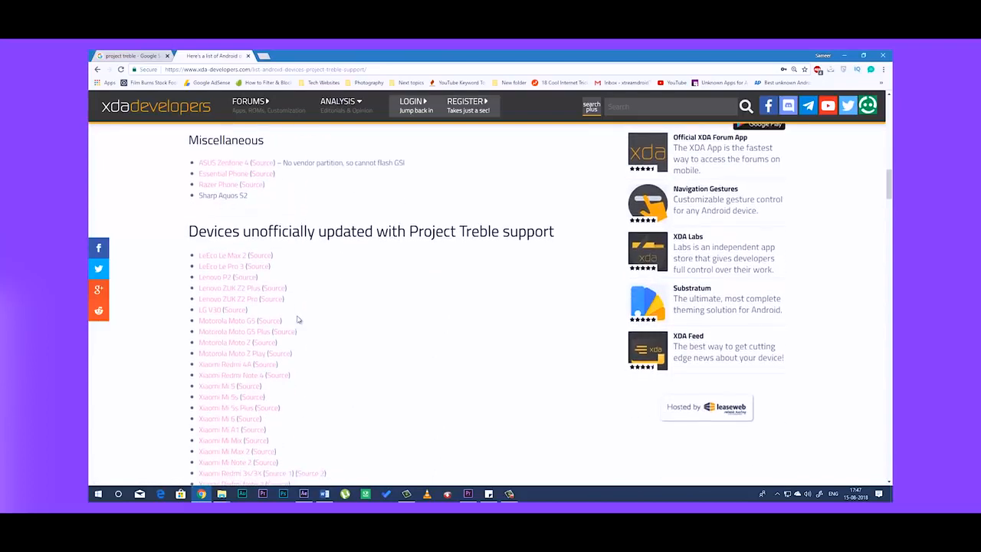
scroll(down, 3)
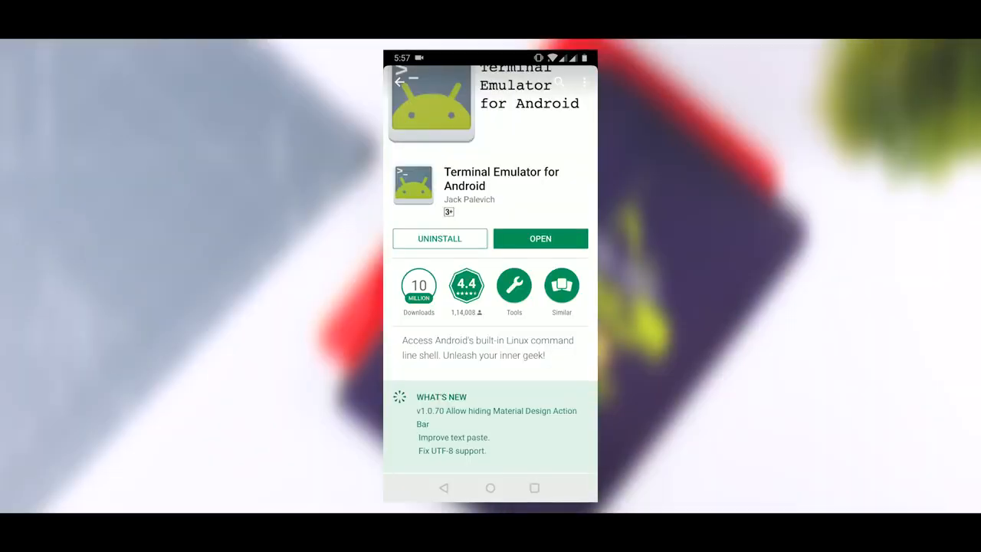
Step: Launch Terminal Emulator for Android from its Play Store page
click(539, 239)
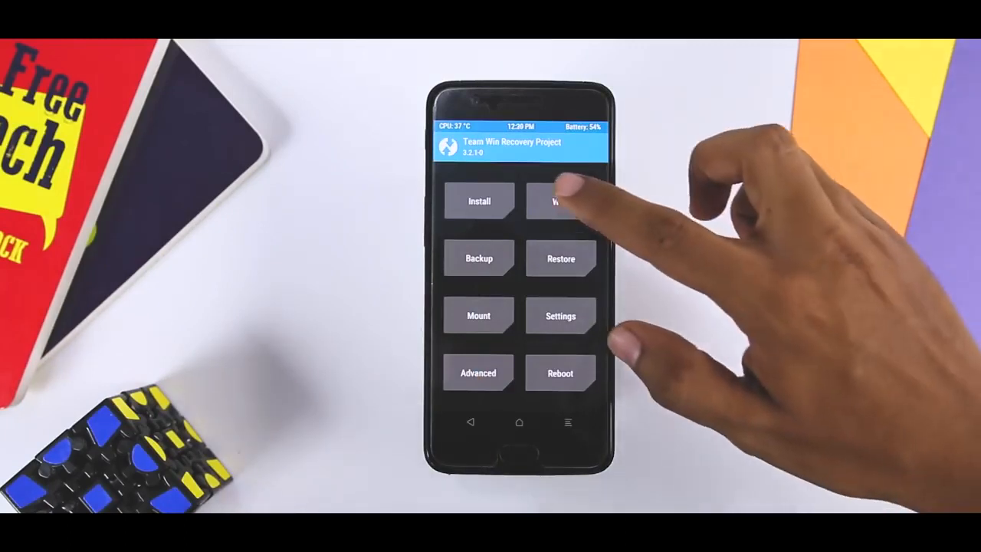
Step: Format the data partition via Wipe, then reboot declining the TWRP app install
click(561, 201)
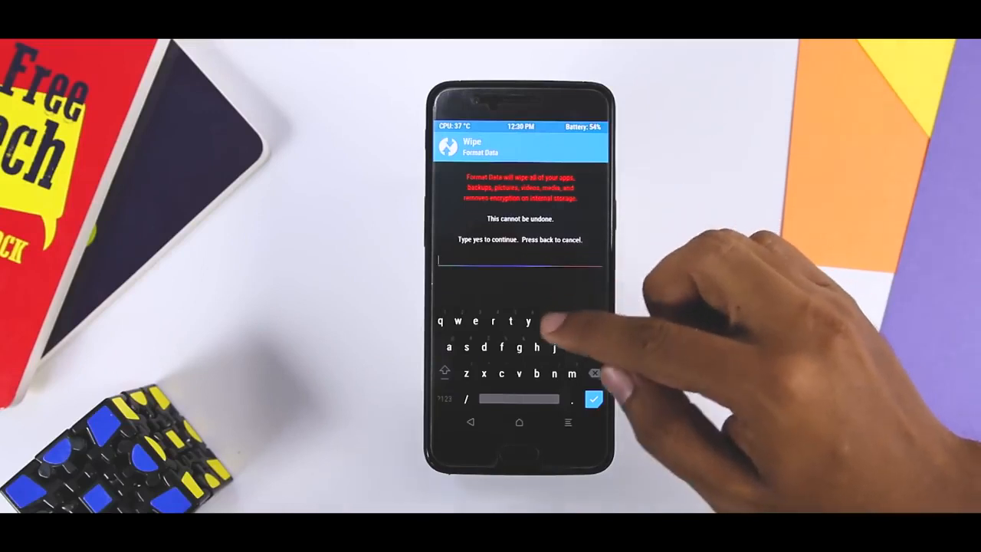
click(595, 399)
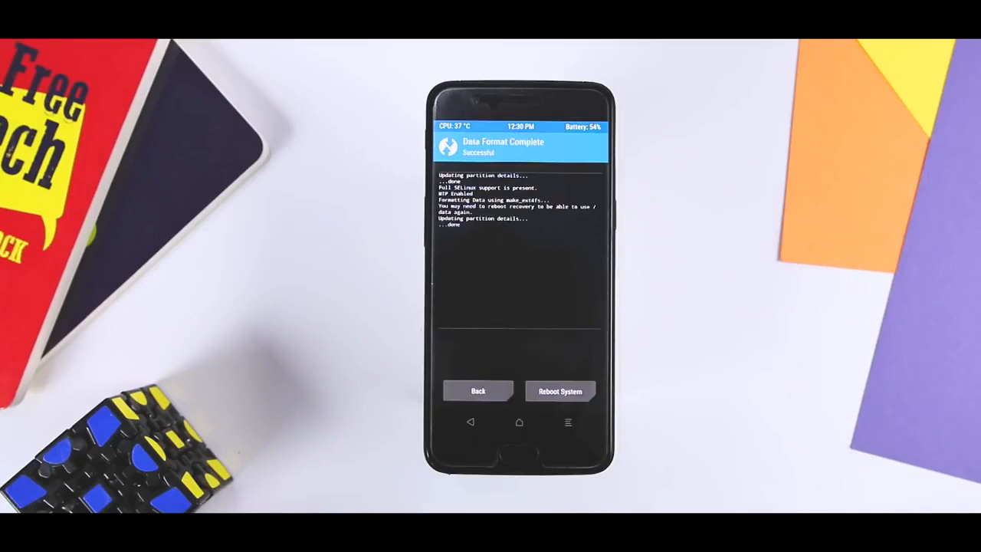
click(478, 391)
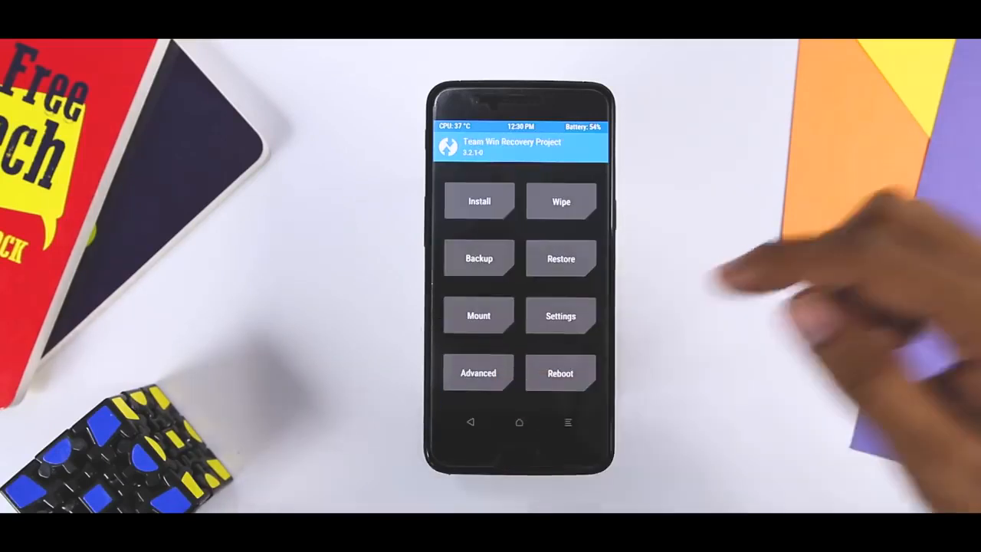
click(561, 373)
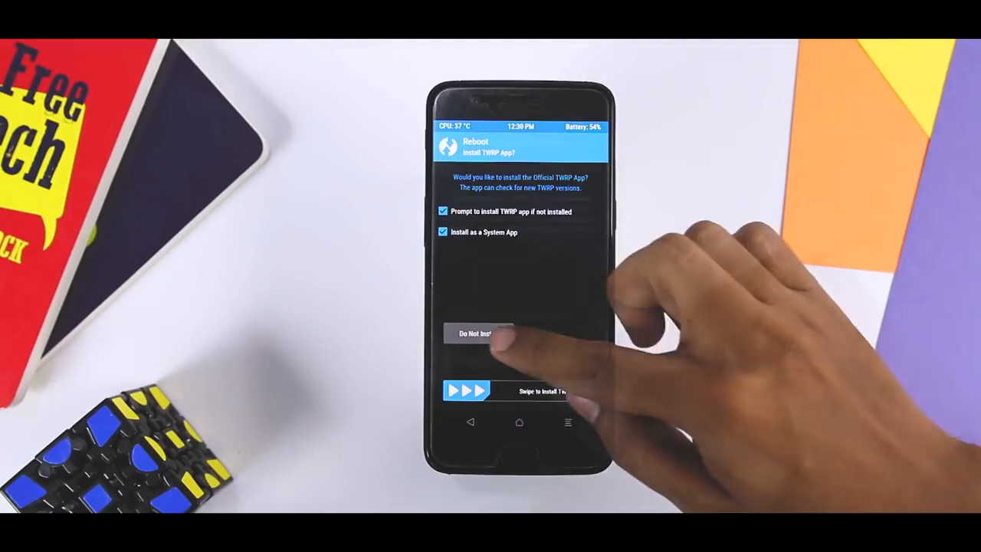
click(478, 332)
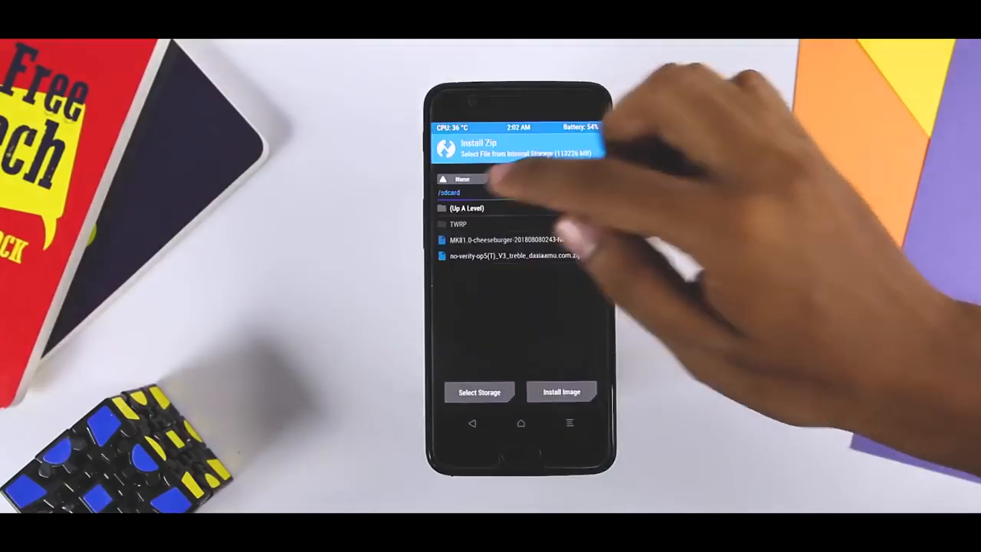
Step: Flash the MK81.0 cheeseburger nightly zip and reboot the system
click(504, 239)
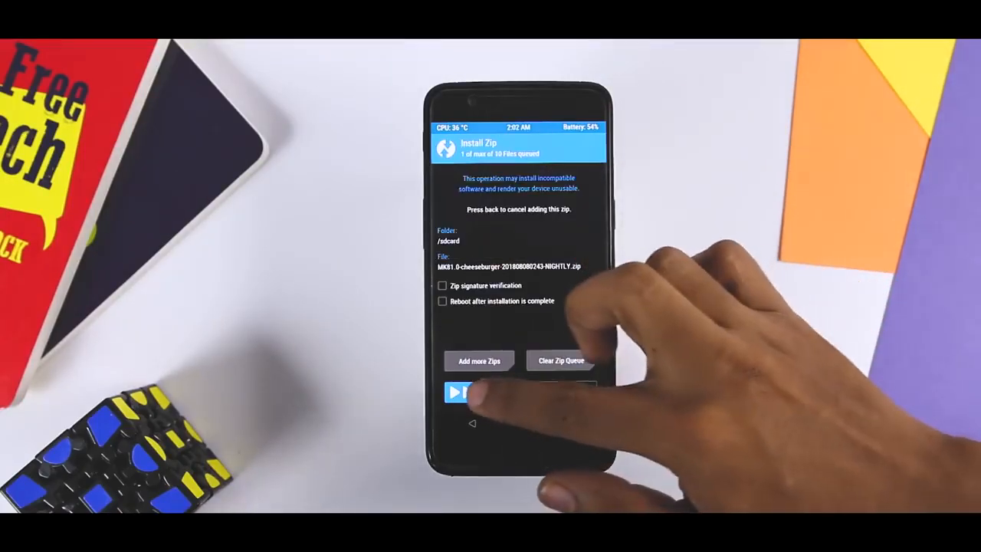
click(475, 392)
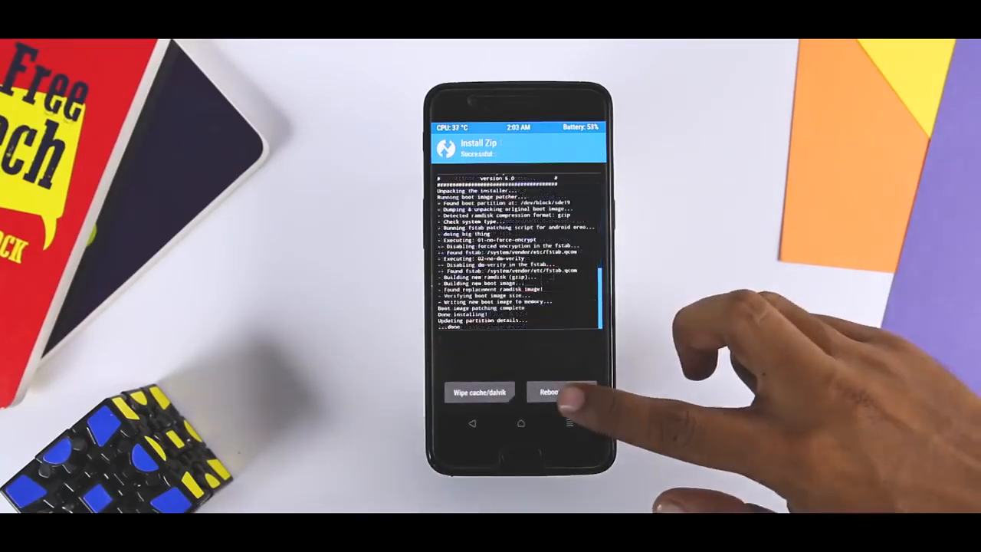
click(552, 393)
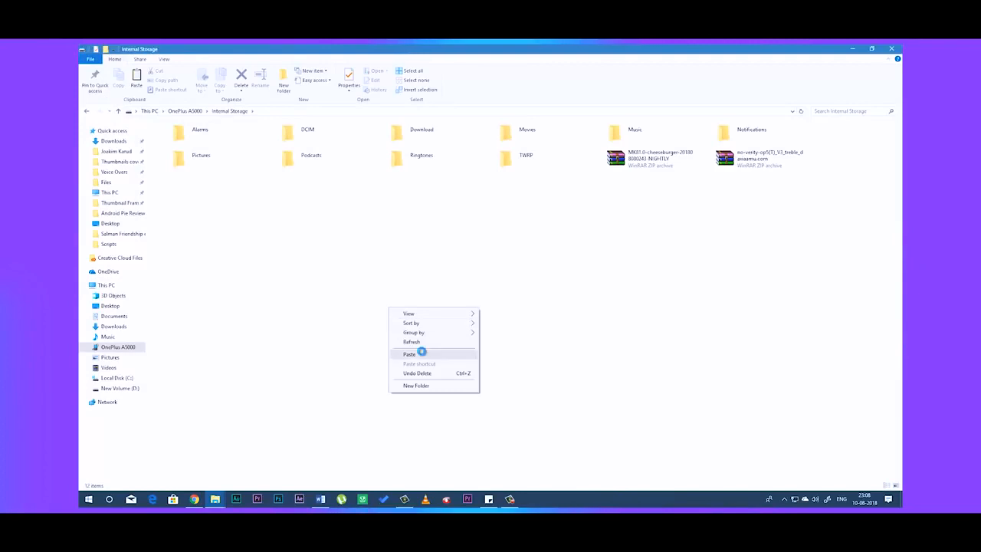
Step: Paste the copied files into the phone's Internal Storage folder
click(409, 353)
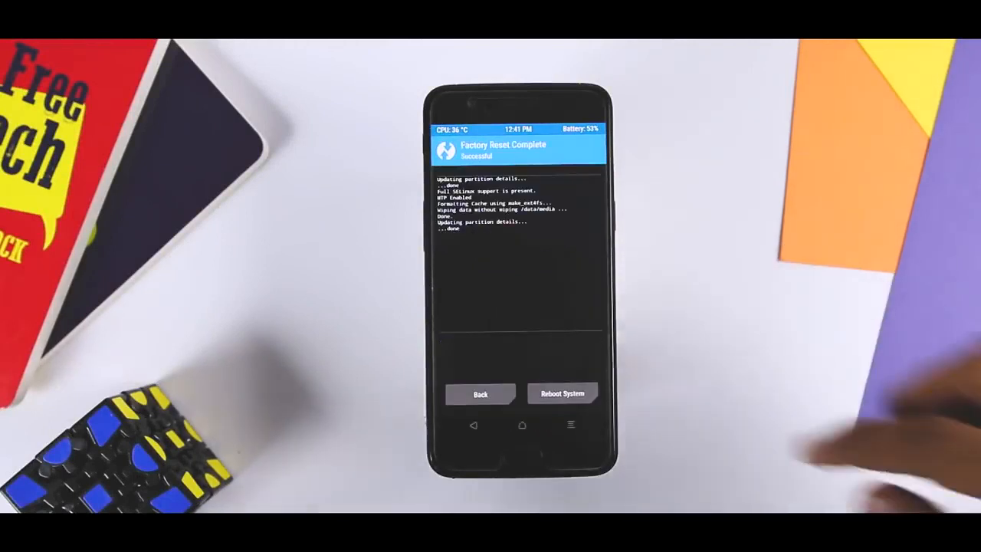
Step: Mount System and select P_PR1_A_only.img targeting the System Image partition
click(481, 393)
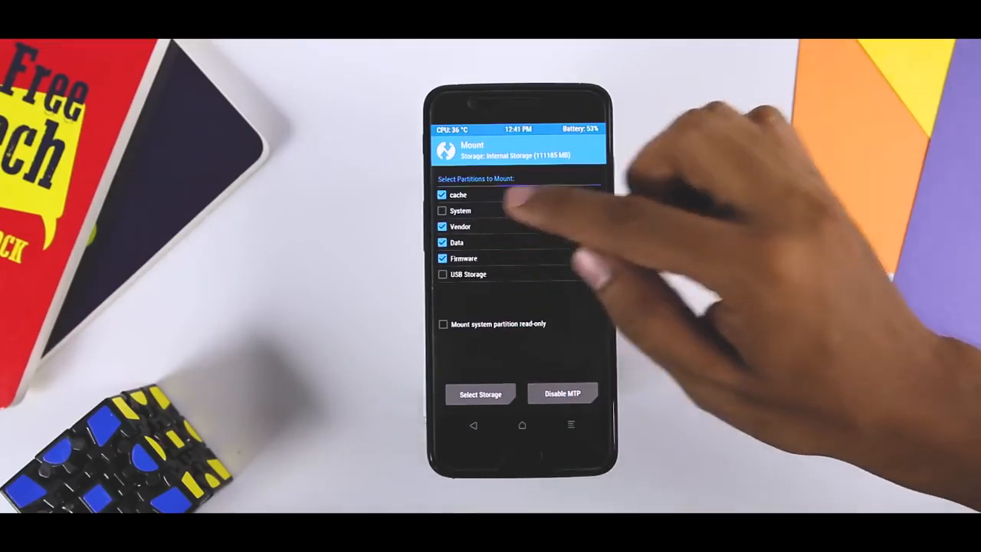
click(472, 424)
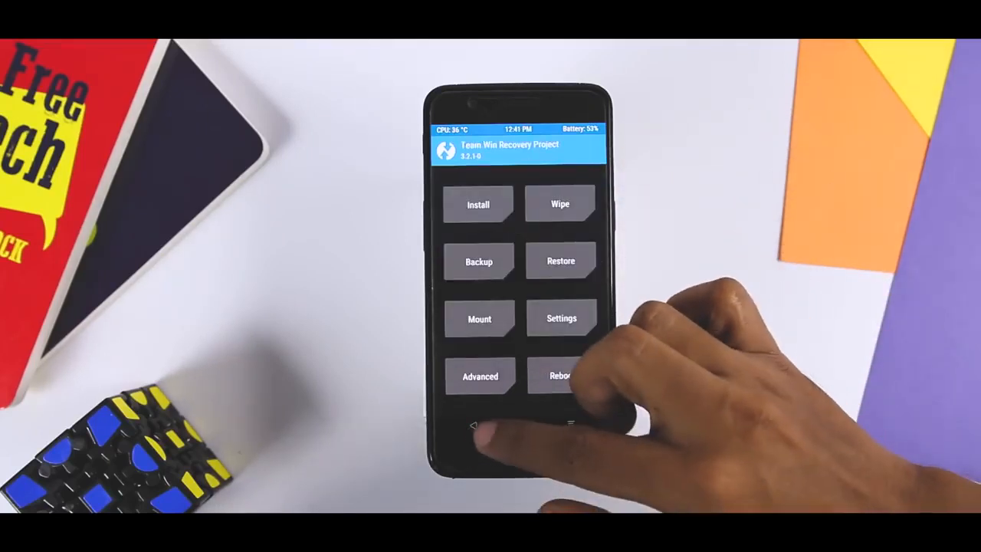
click(478, 204)
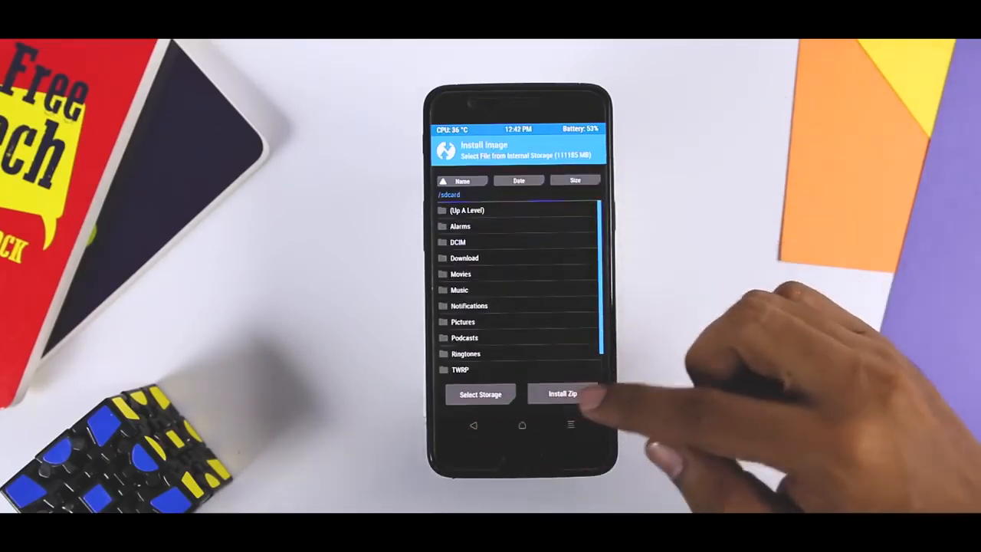
scroll(down, 3)
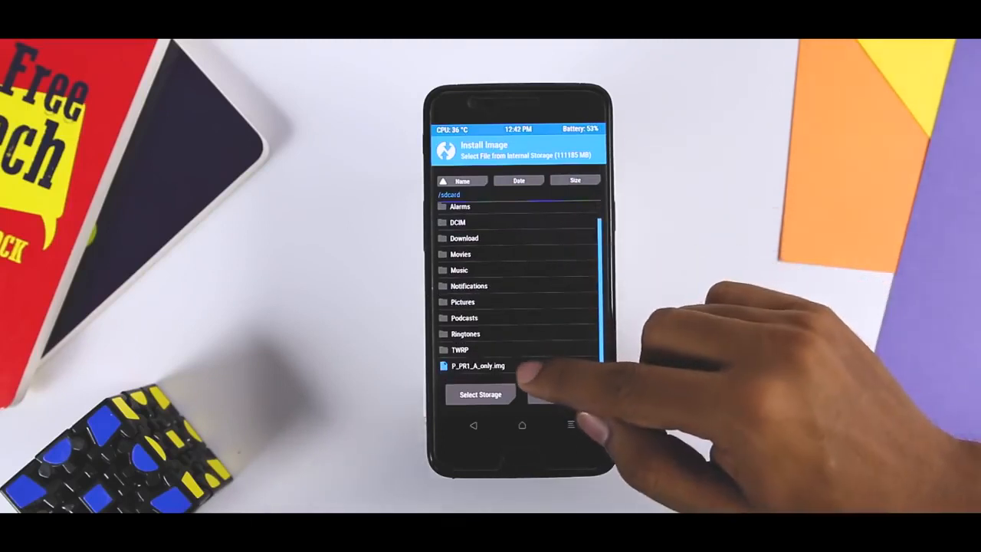
click(478, 365)
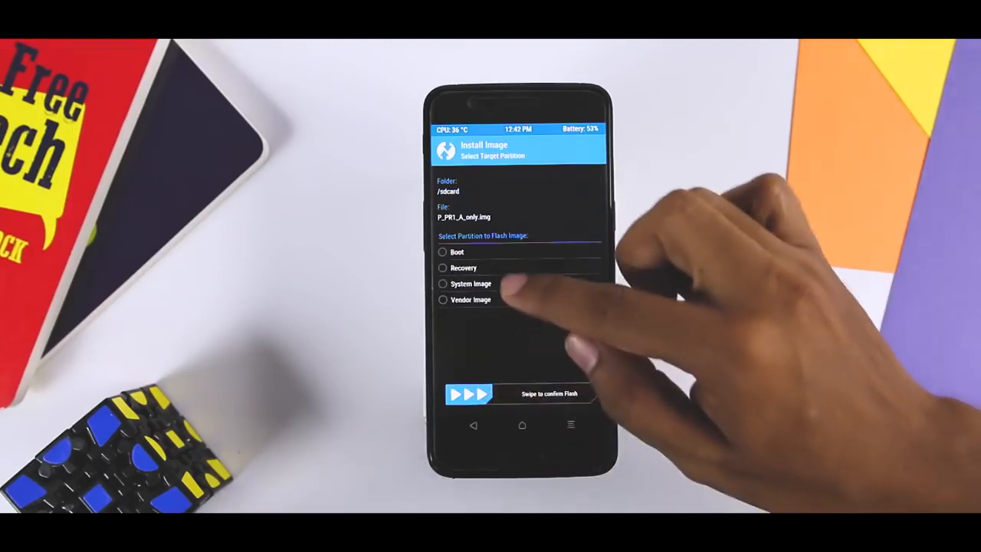
click(442, 284)
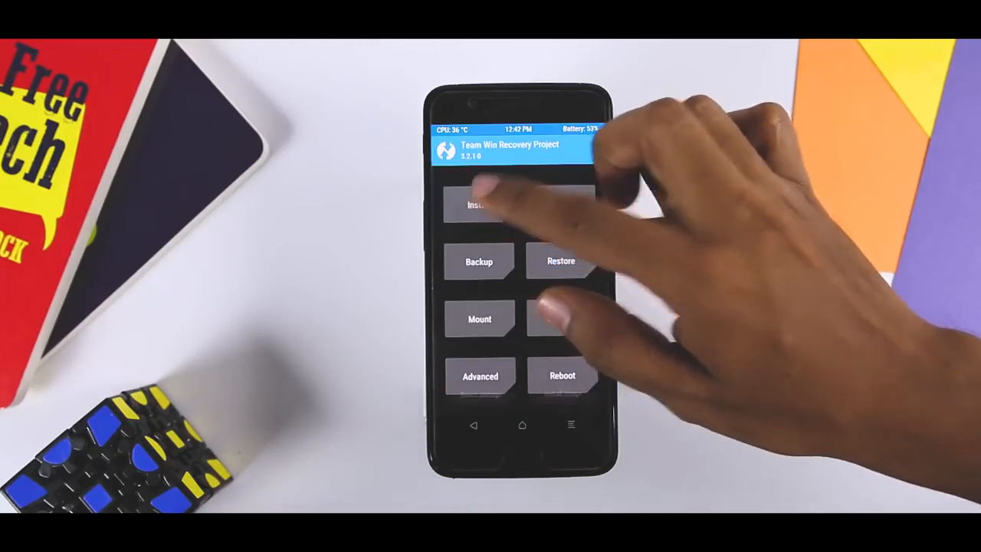
Step: Queue a POST-GSI zip to flash, then confirm installing Google Play services
click(478, 206)
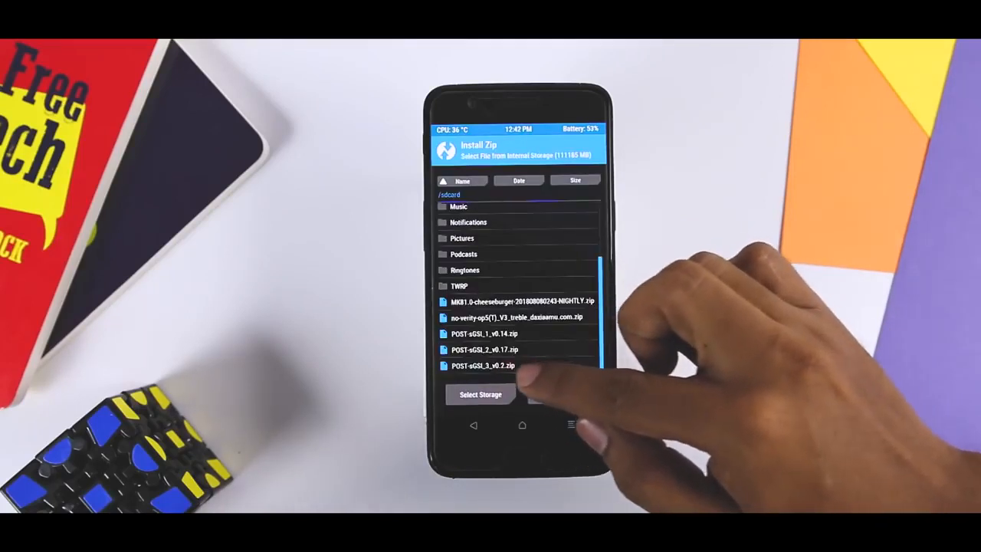
click(481, 365)
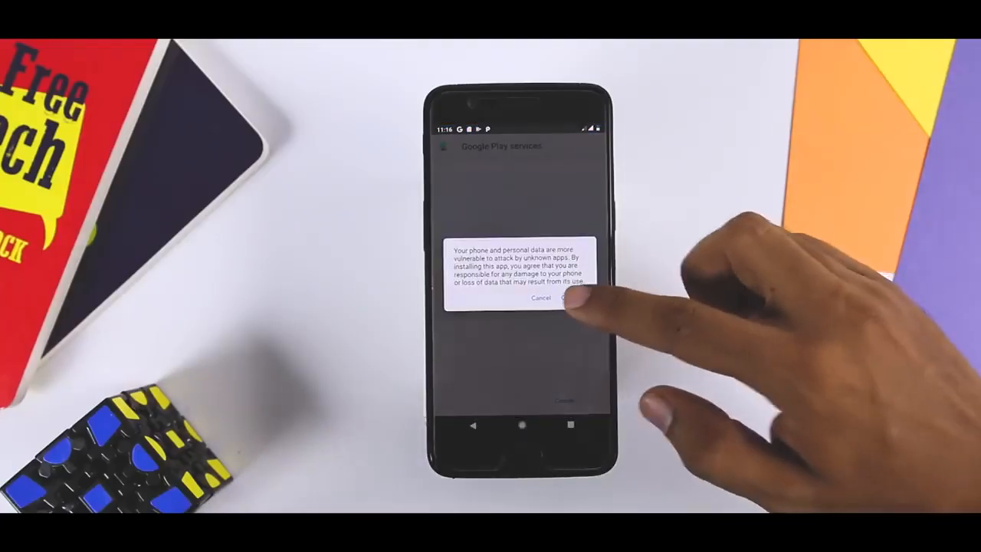
click(567, 297)
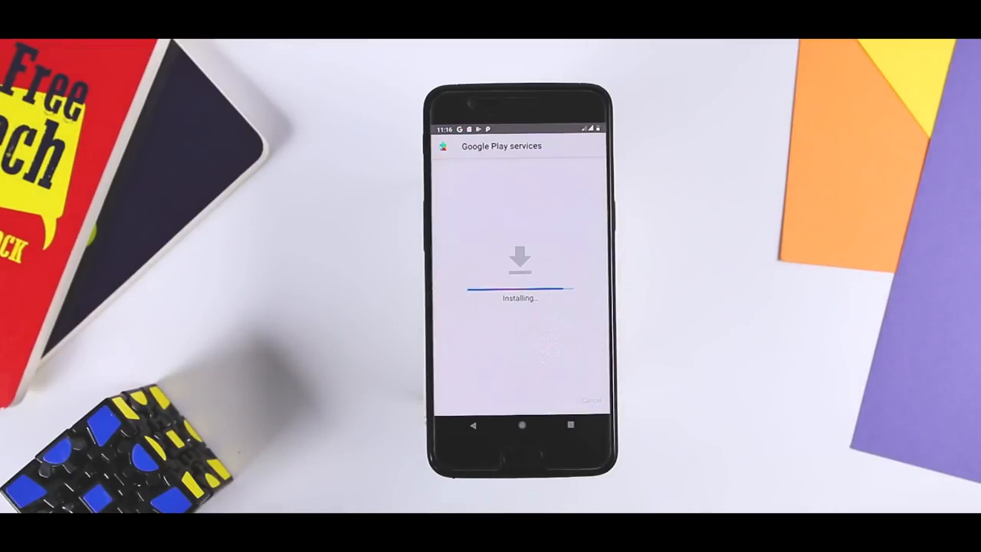